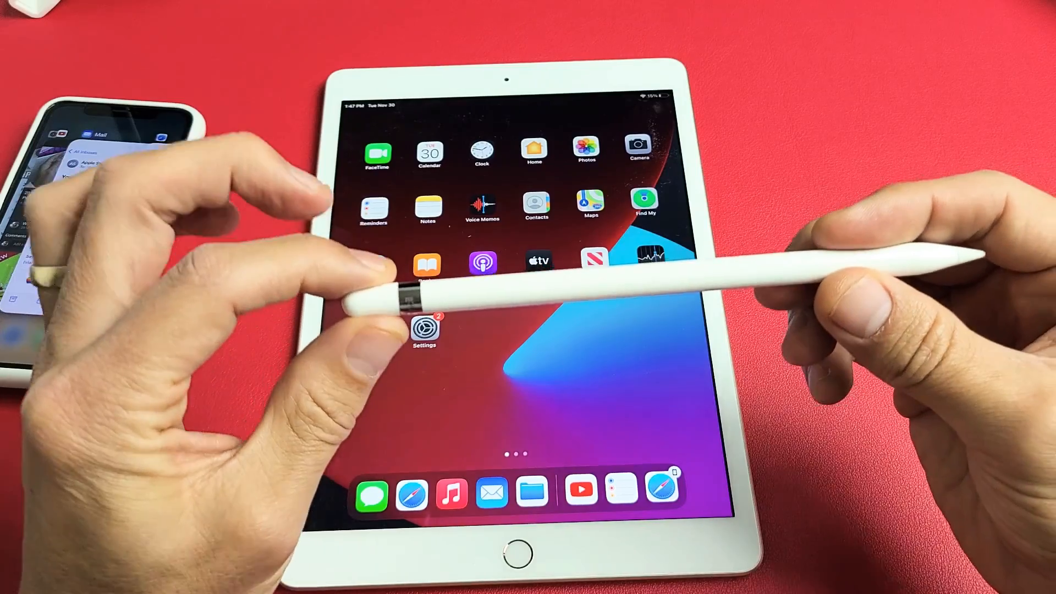
# Launch the Settings app from the iPadOS Home Screen
pyautogui.click(422, 329)
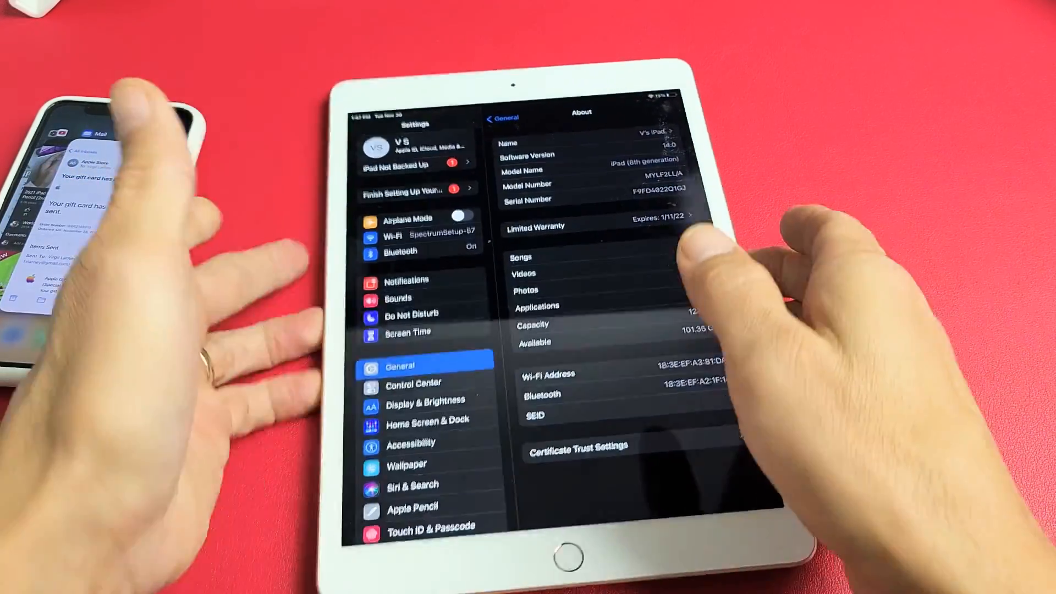
pyautogui.click(401, 252)
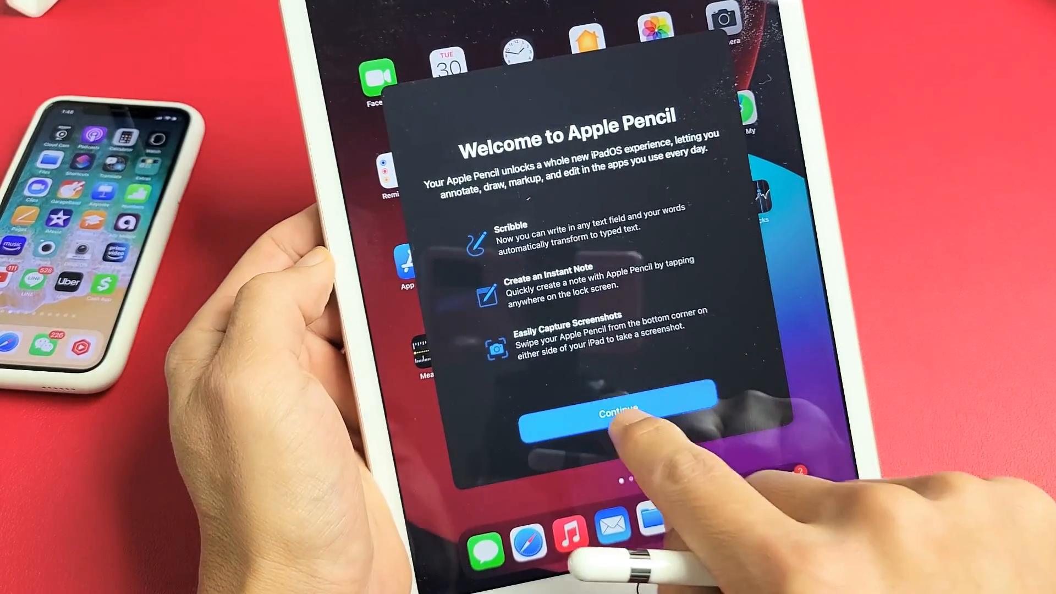
# Continue past the Welcome to Apple Pencil screen to the Try Scribble tutorial
pyautogui.click(614, 414)
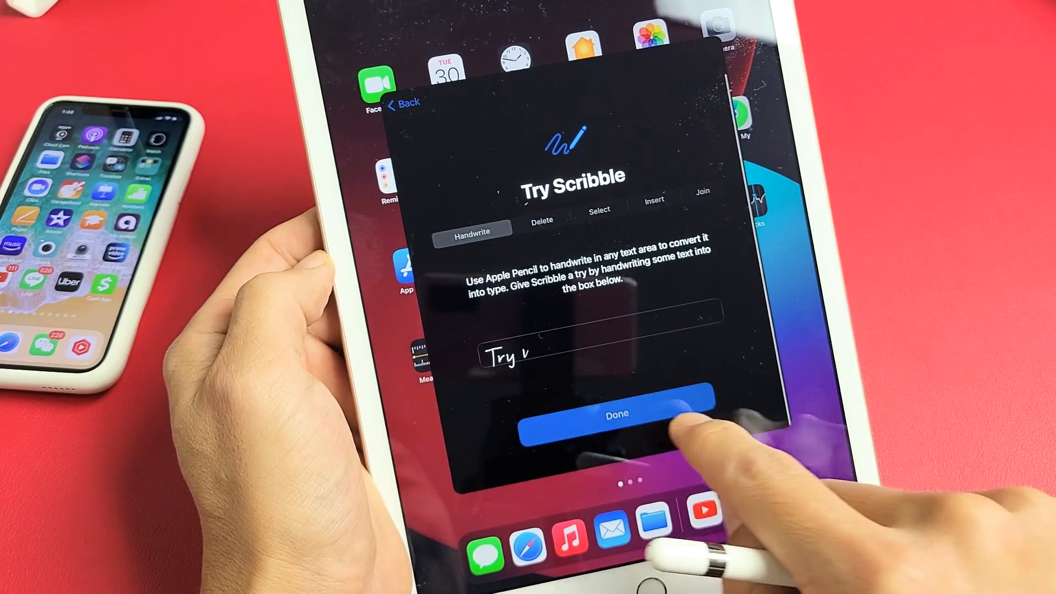